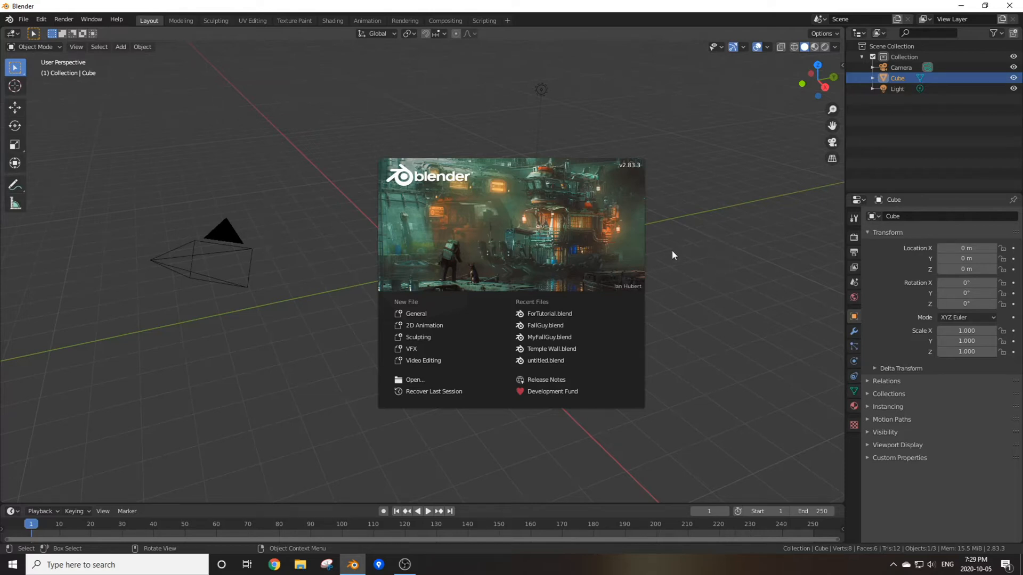
pyautogui.moveTo(730, 259)
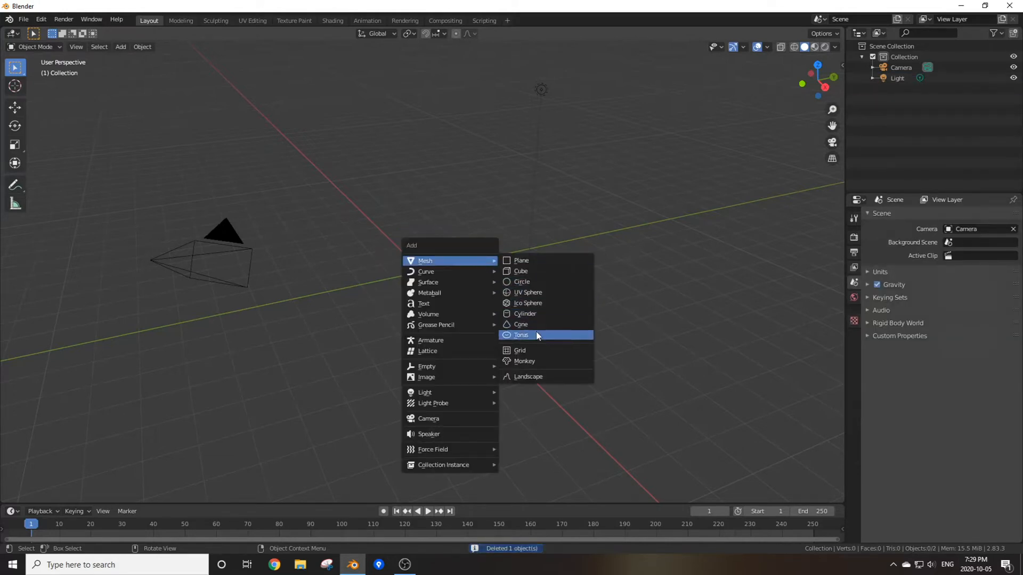
# Add a torus at the scene centre and lower its Major Segments count.
pyautogui.click(521, 334)
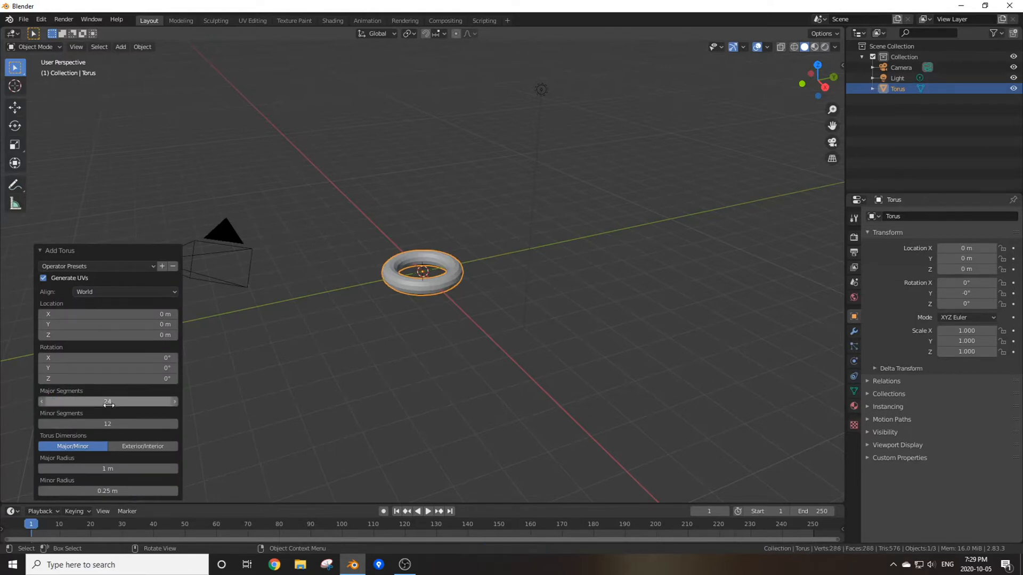
pyautogui.click(107, 424)
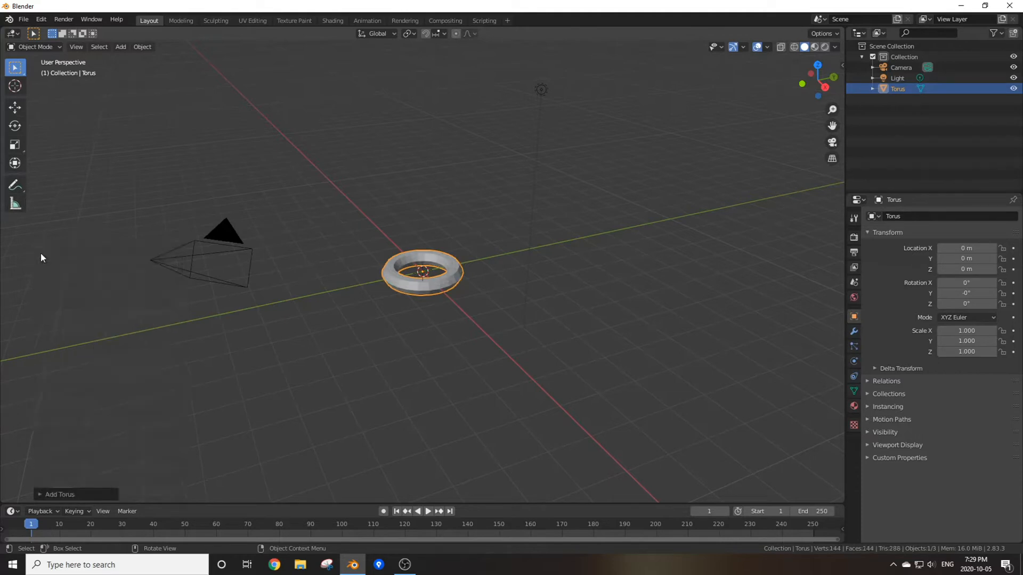
# Enter Edit Mode on the torus to begin reshaping it into a chain link.
pyautogui.press('Tab')
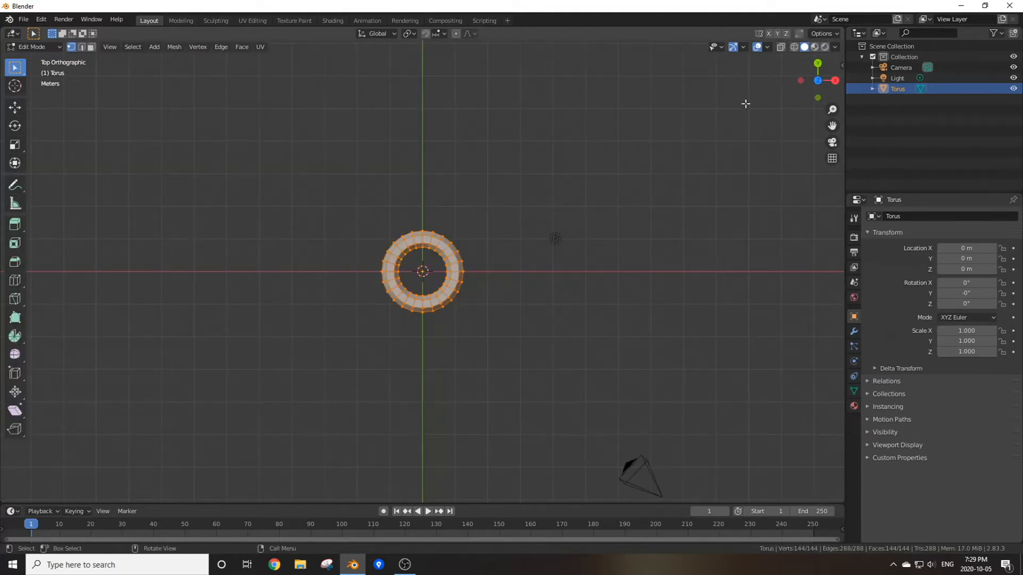
pyautogui.press('z')
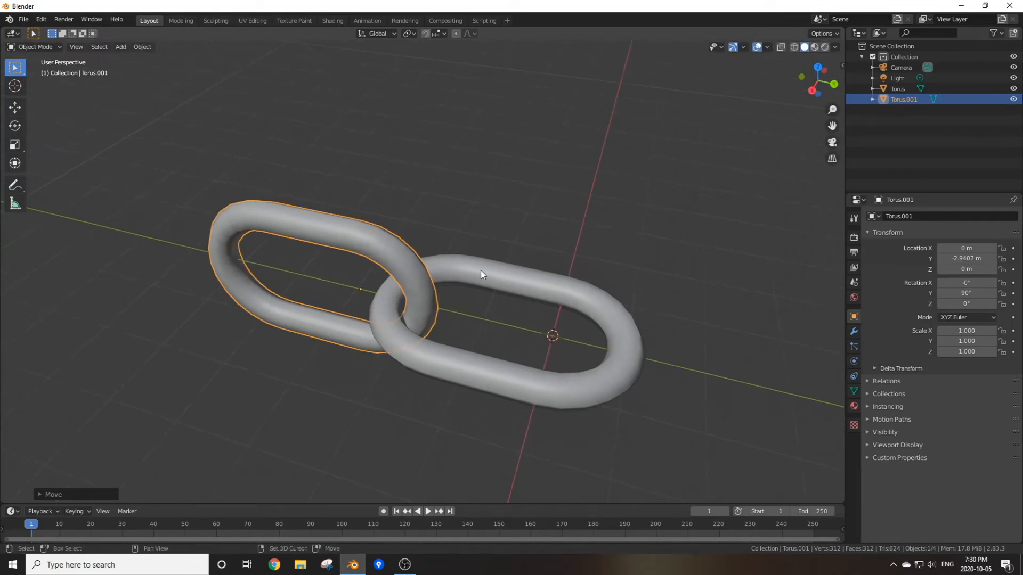
# Join both links into one object and set its origin to geometry.
pyautogui.click(898, 88)
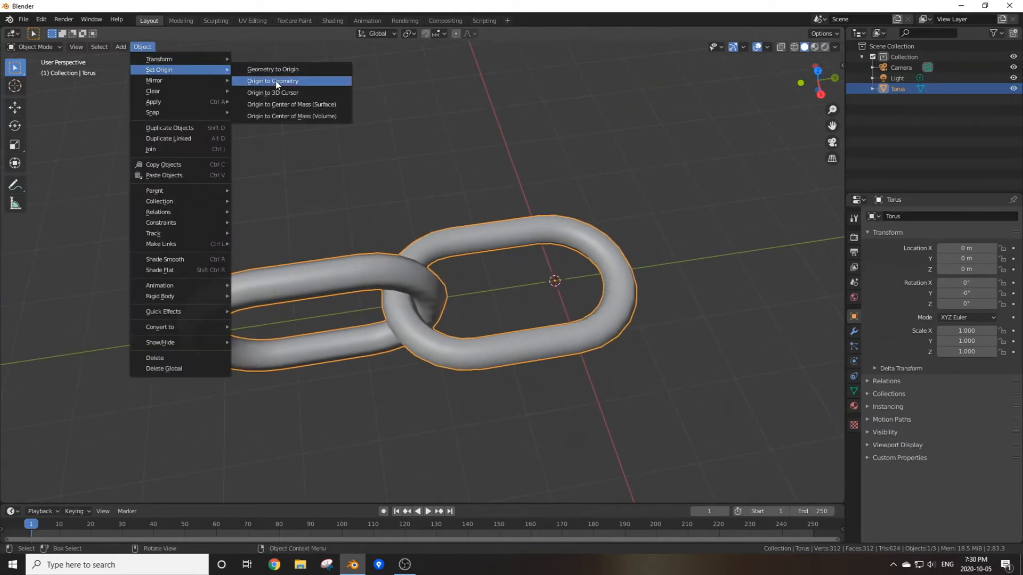
pyautogui.click(272, 81)
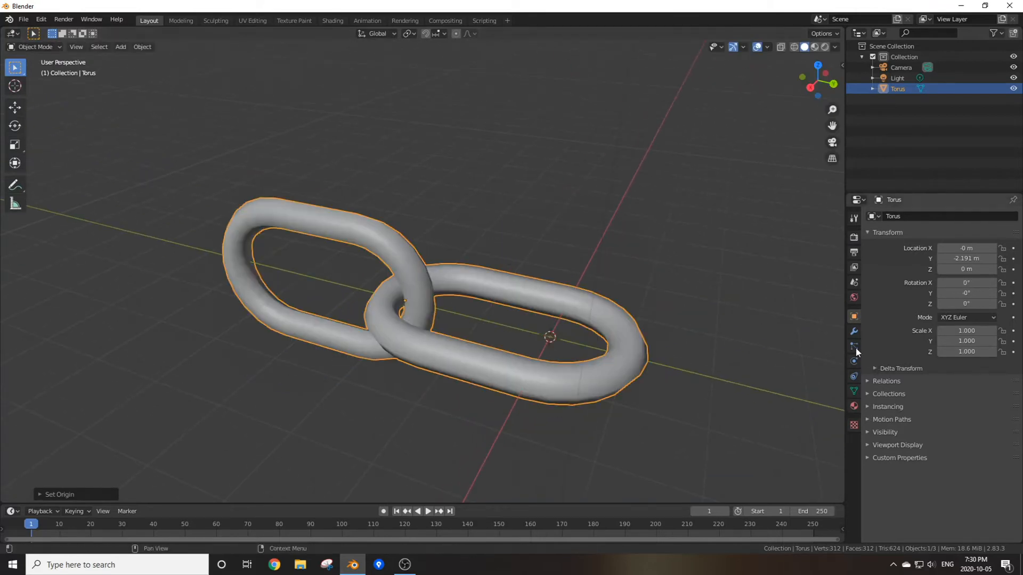
# Add an Array modifier with Relative Offset Y 0.850 and Count 7.
pyautogui.click(854, 333)
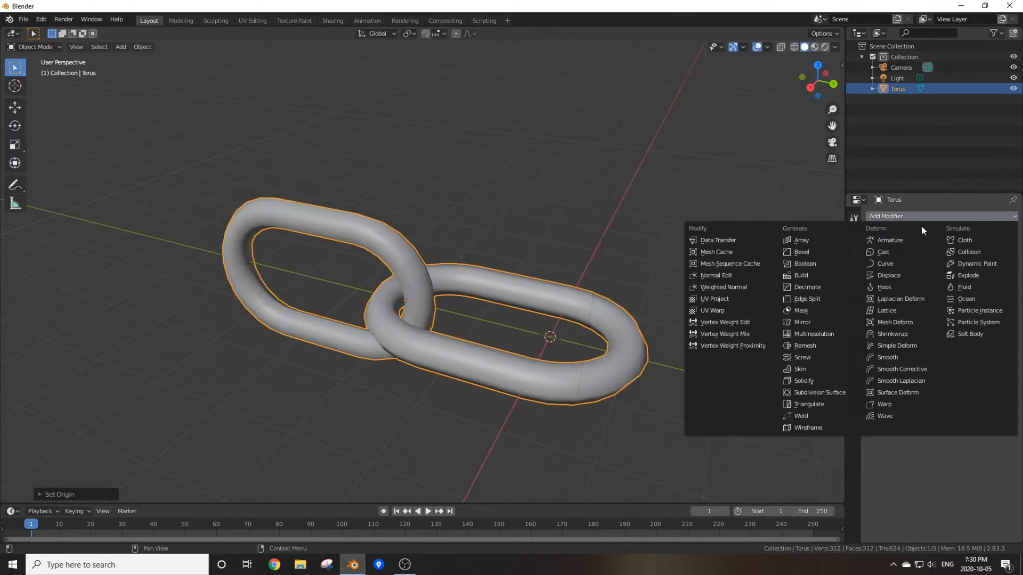
pyautogui.click(801, 241)
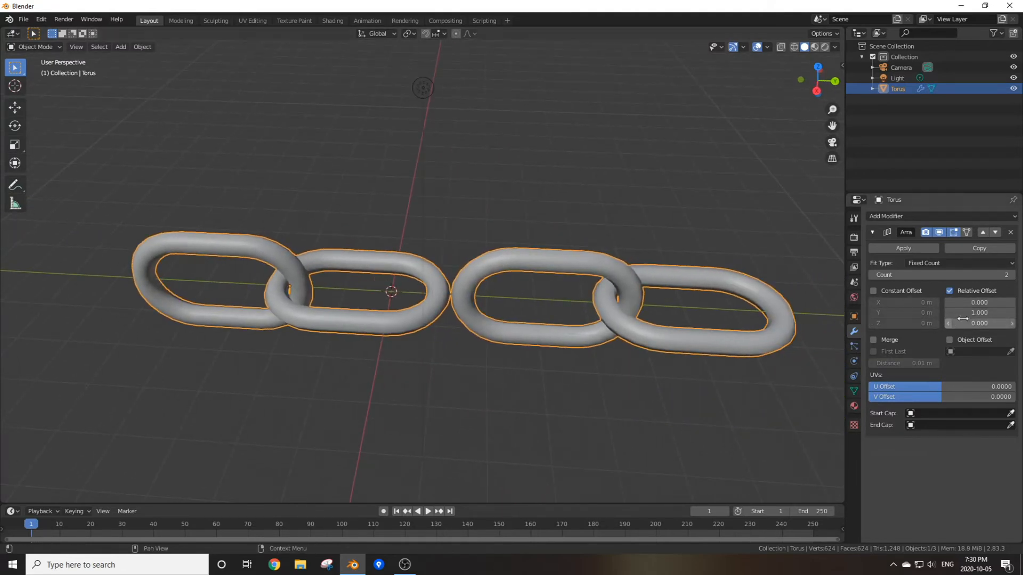
pyautogui.moveTo(978, 313); pyautogui.dragTo(972, 313)
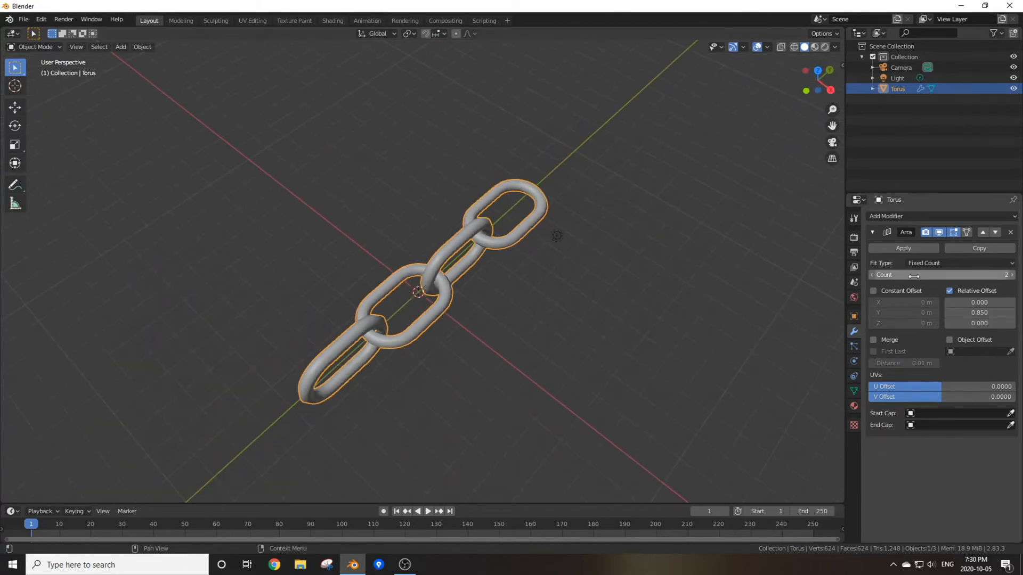
pyautogui.moveTo(927, 275); pyautogui.dragTo(978, 275)
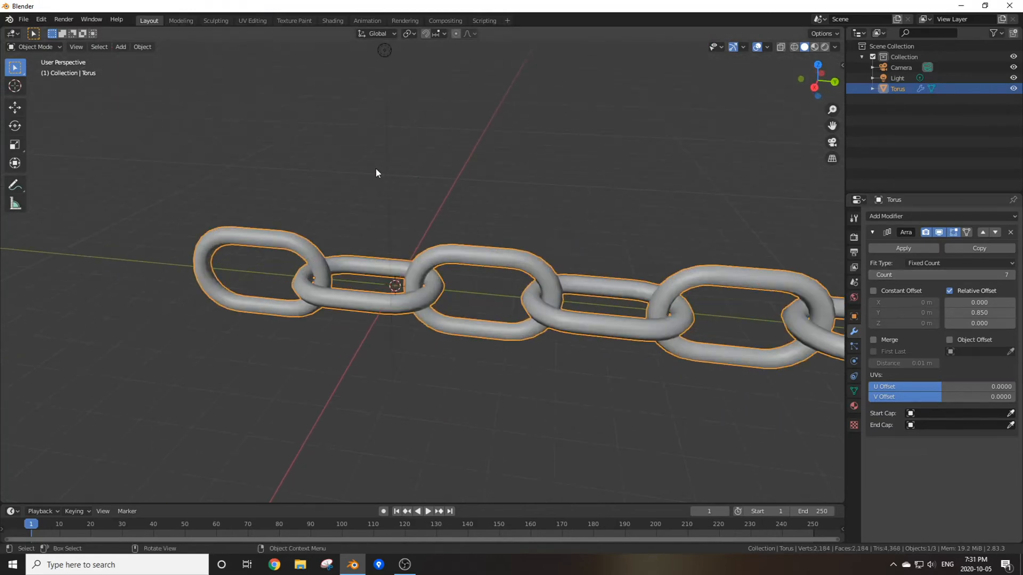
pyautogui.click(120, 47)
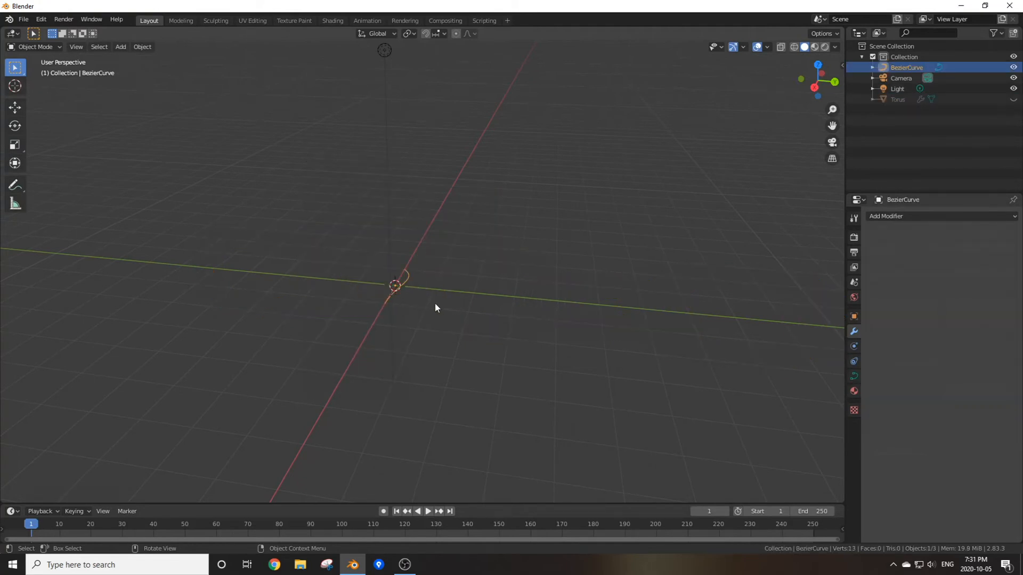
# Edit the Bezier curve, dragging its end point into a bend.
pyautogui.press('Tab')
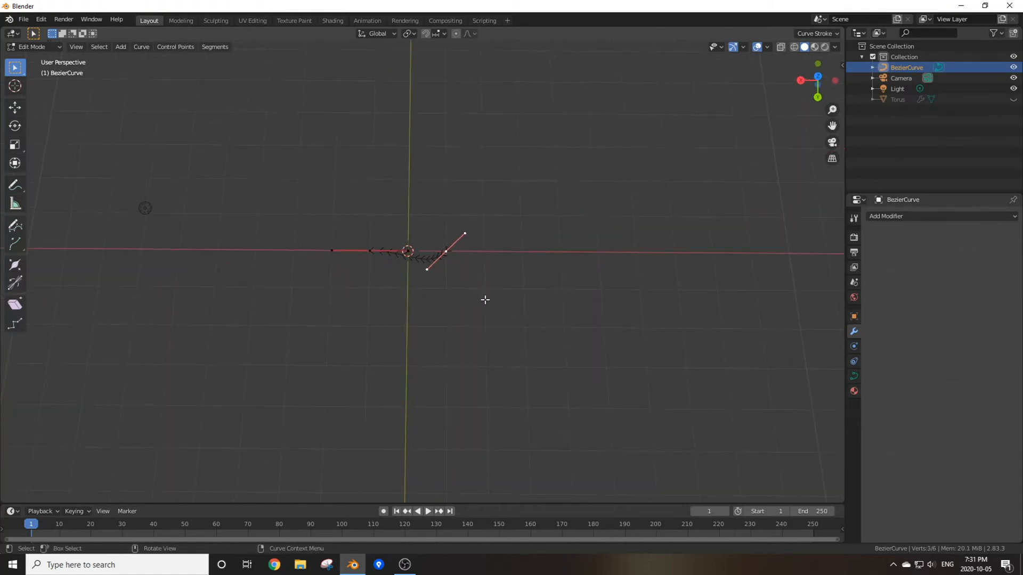
pyautogui.moveTo(447, 251); pyautogui.dragTo(531, 206)
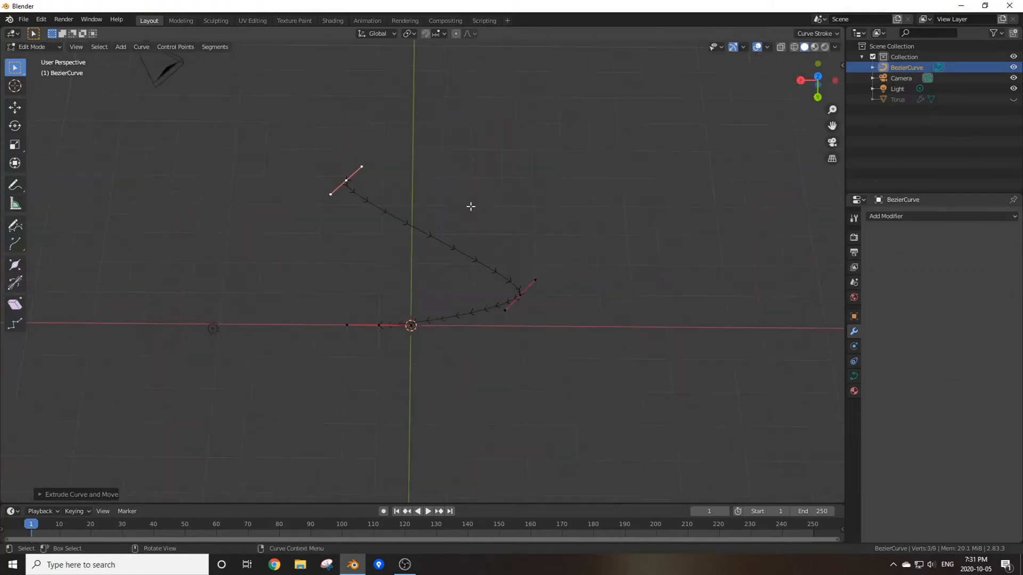
pyautogui.press('Tab')
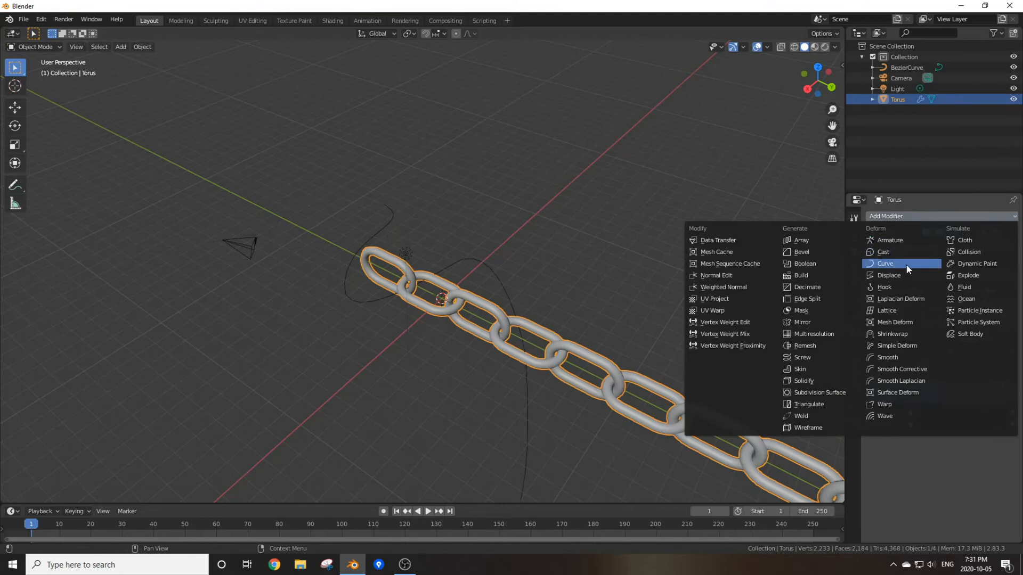
# Add a Curve modifier following BezierCurve with Deformation Axis set to Y.
pyautogui.click(885, 263)
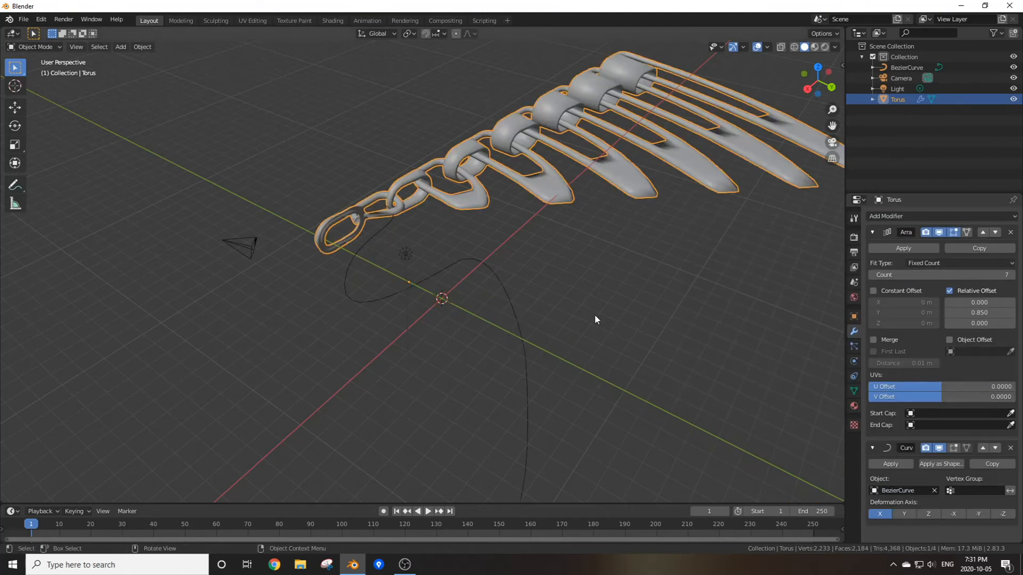
pyautogui.moveTo(594, 313); pyautogui.dragTo(500, 228)
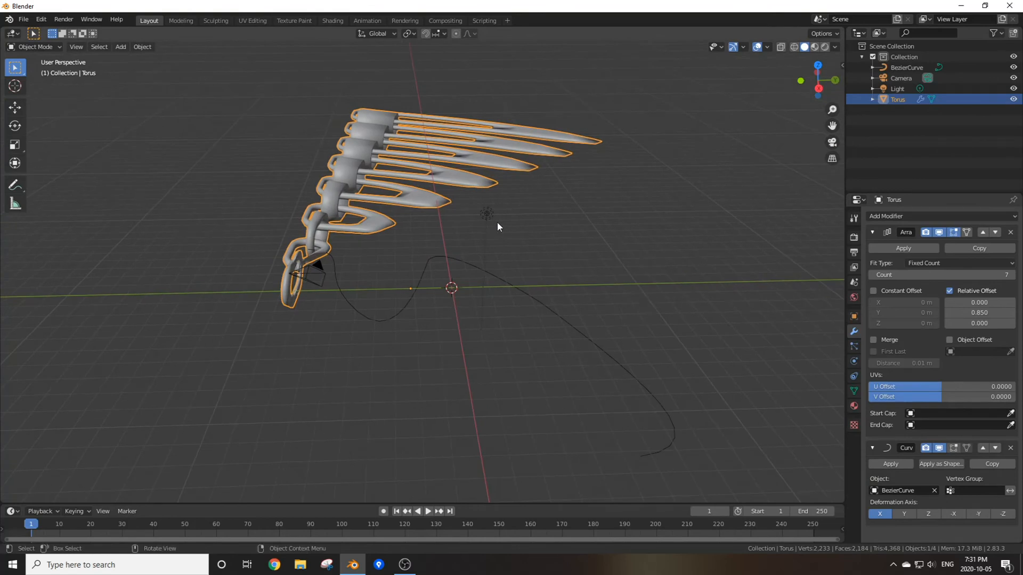
pyautogui.click(904, 514)
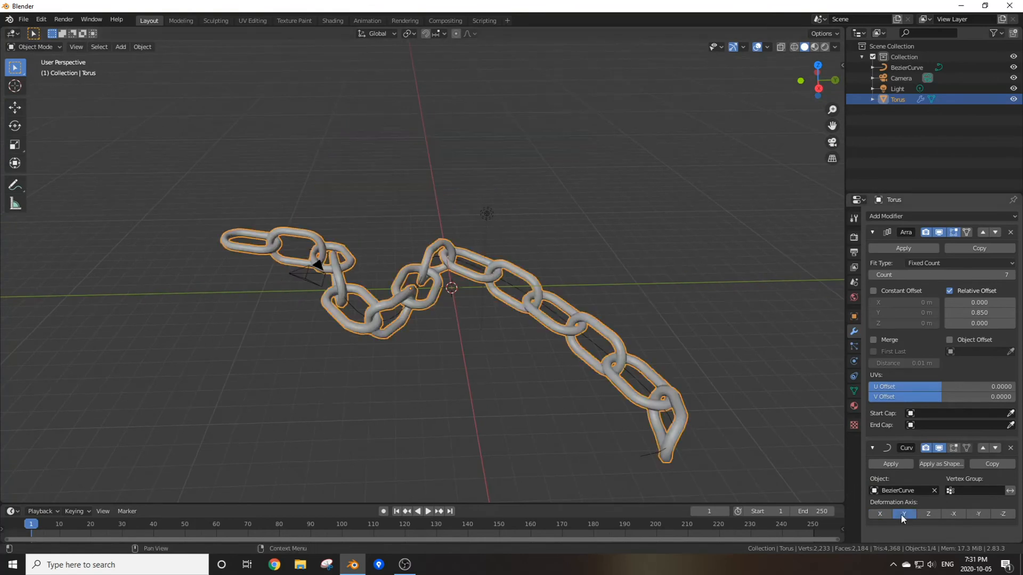
pyautogui.click(887, 216)
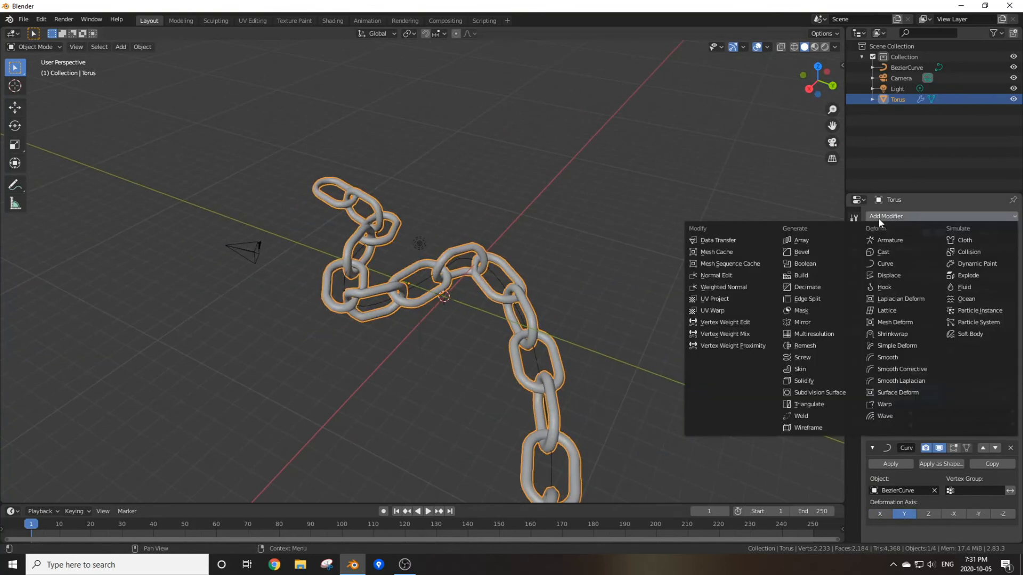
# Add a Subdivision Surface modifier at level 2 and inspect the smoothed links.
pyautogui.click(802, 240)
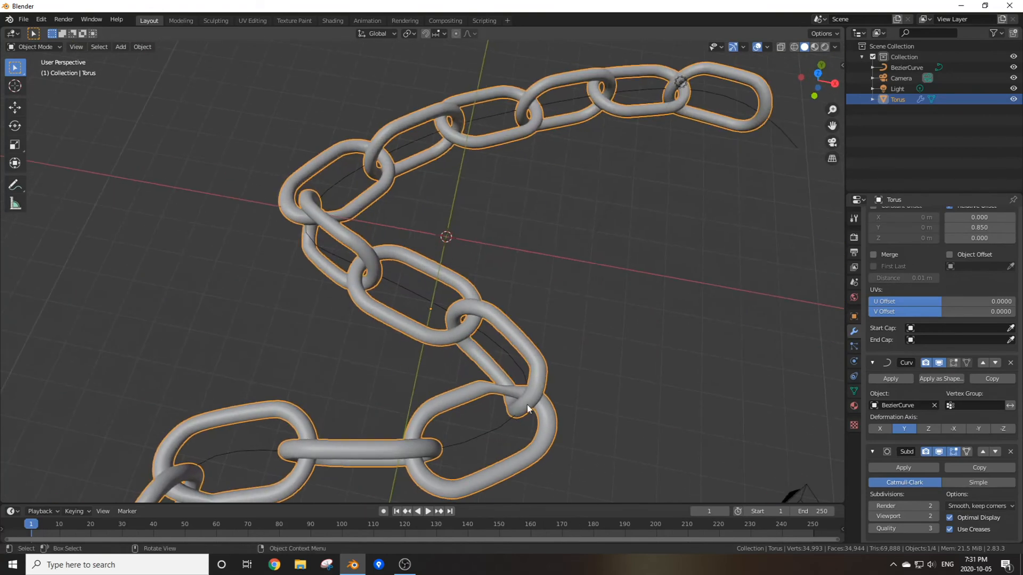
pyautogui.moveTo(528, 407); pyautogui.dragTo(422, 393)
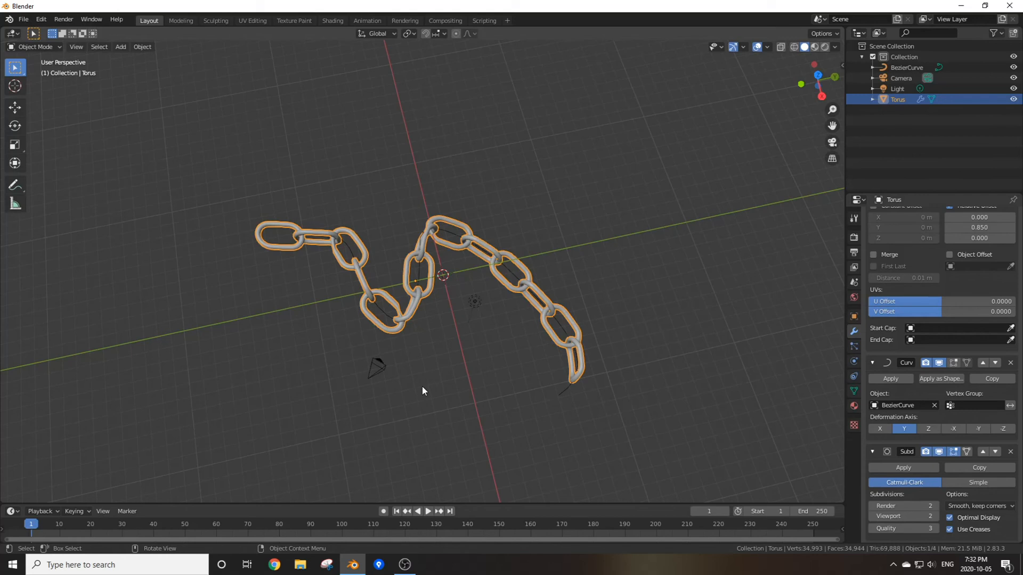
pyautogui.moveTo(420, 388)
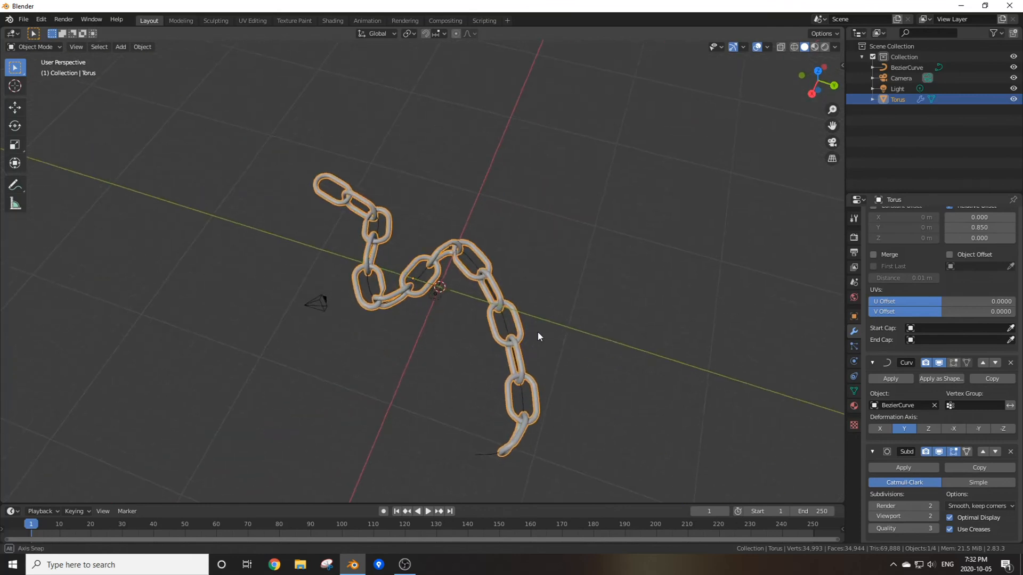
pyautogui.moveTo(538, 337); pyautogui.dragTo(596, 352)
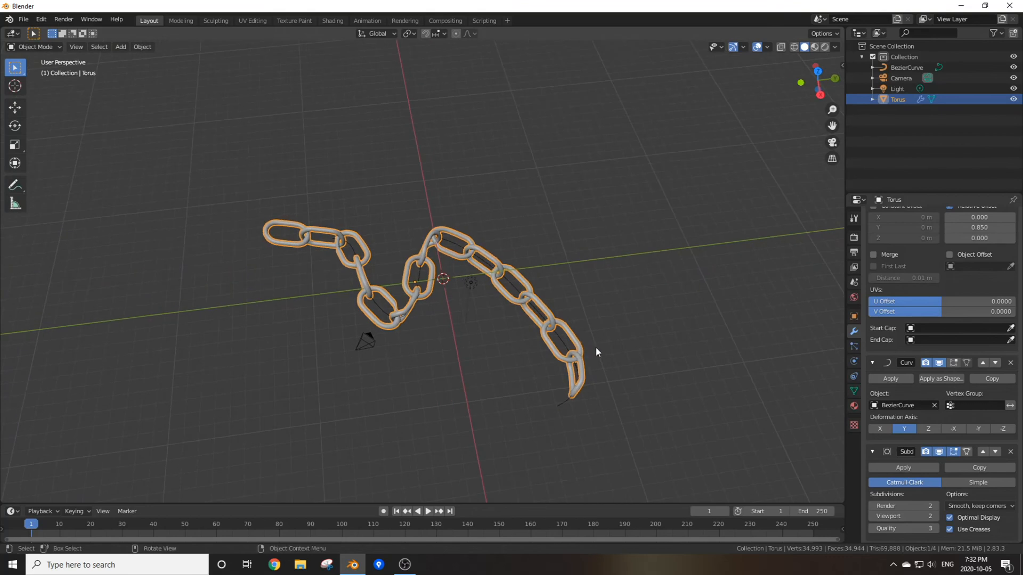
pyautogui.moveTo(630, 375)
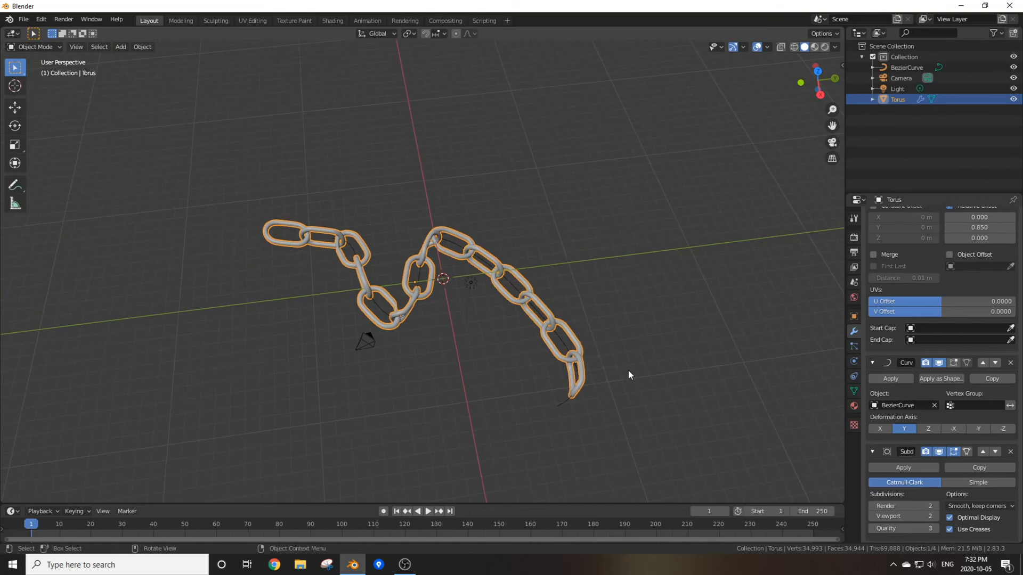